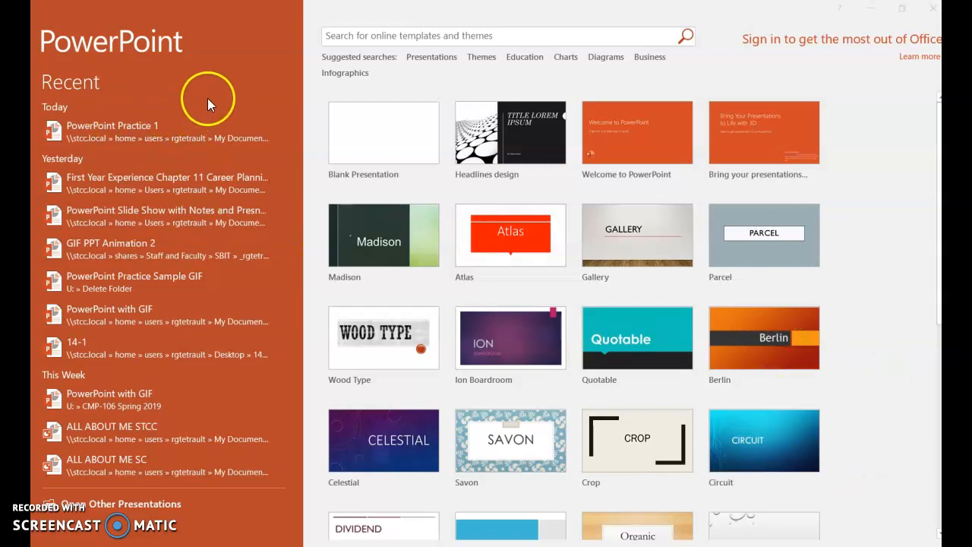
mouse_move(297, 125)
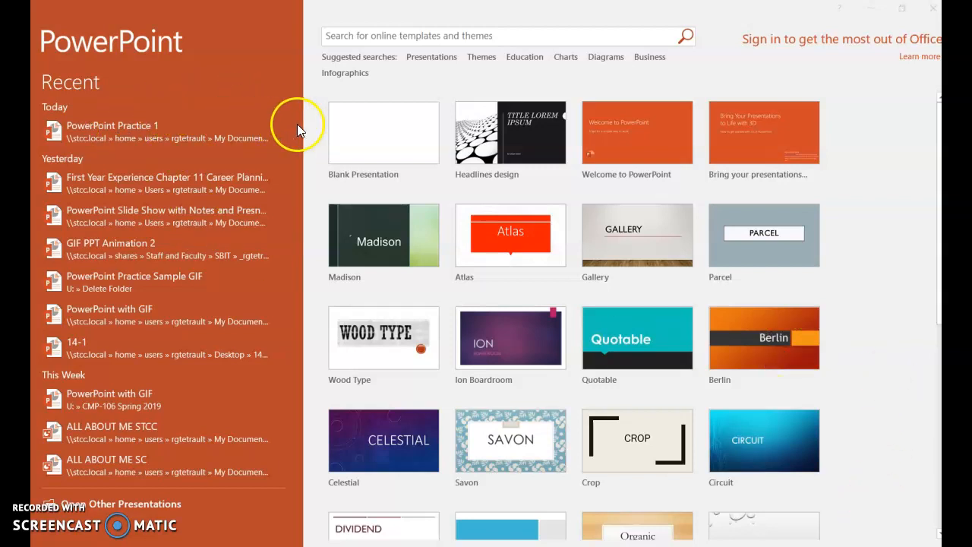
mouse_move(383, 135)
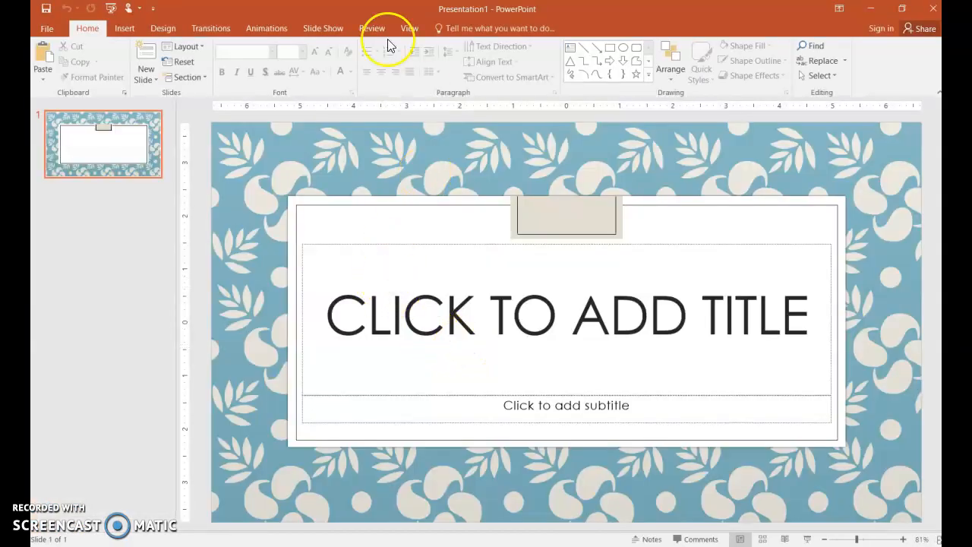
- Apply the dark purple Ion Boardroom design theme to the slides
click(163, 27)
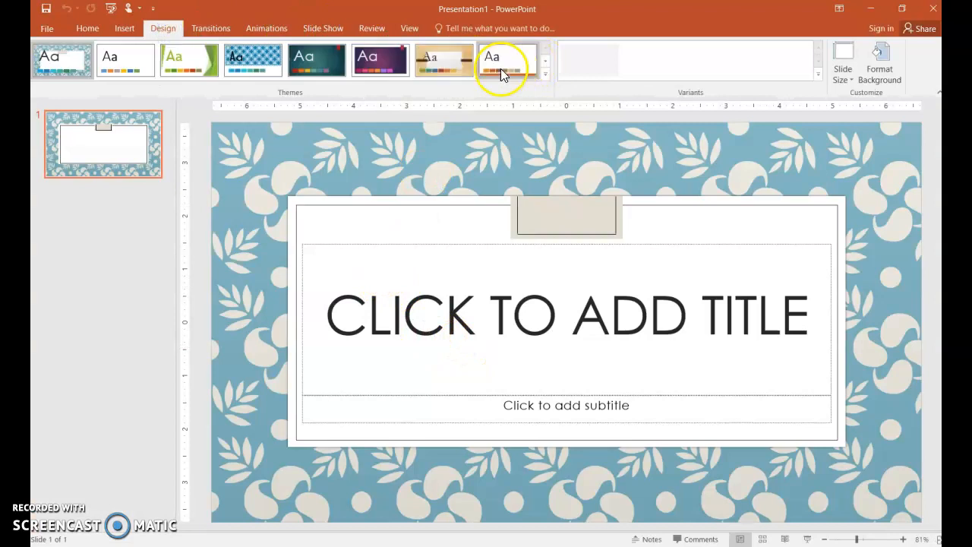
click(380, 59)
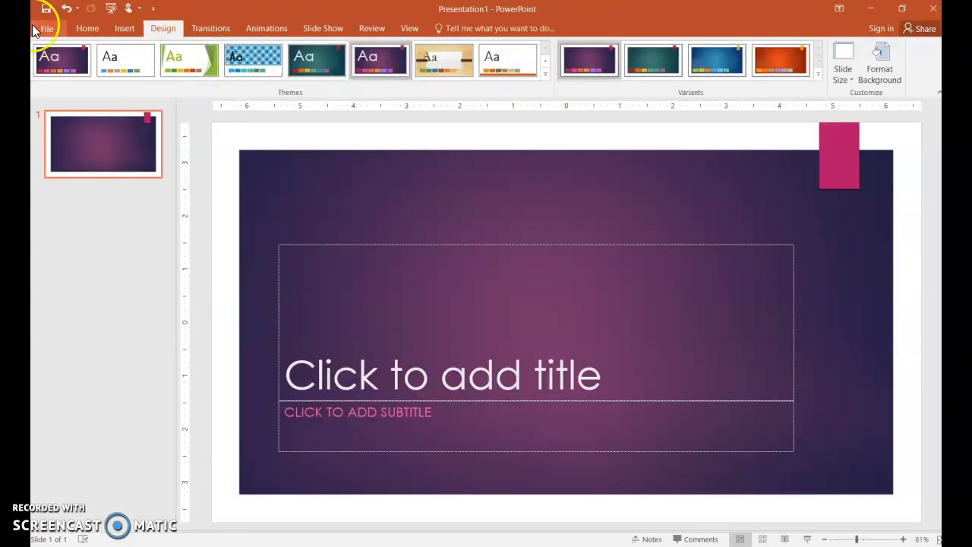
- Create a new presentation from the 'Colorful seashell collection' template found by searching 'ocean'
click(28, 27)
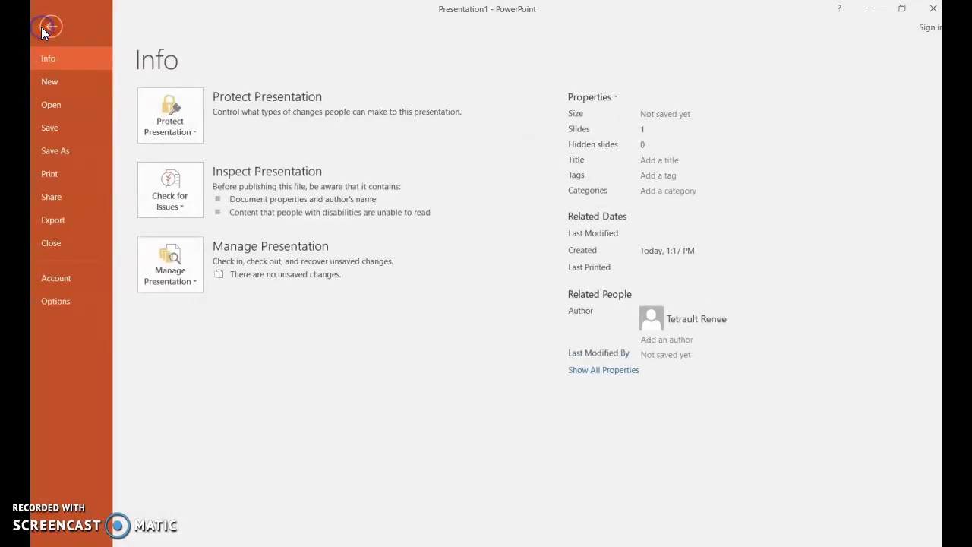
click(49, 82)
text(ocean)
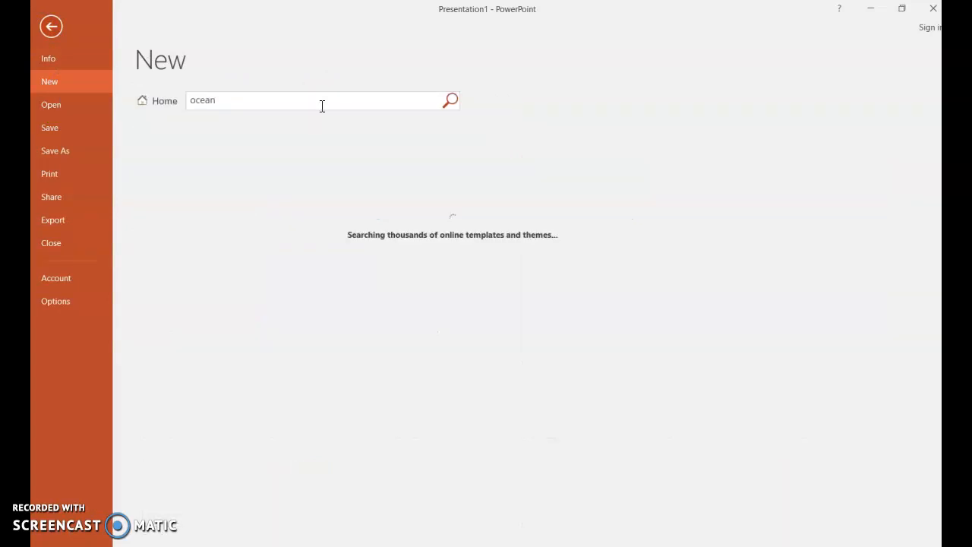
click(450, 100)
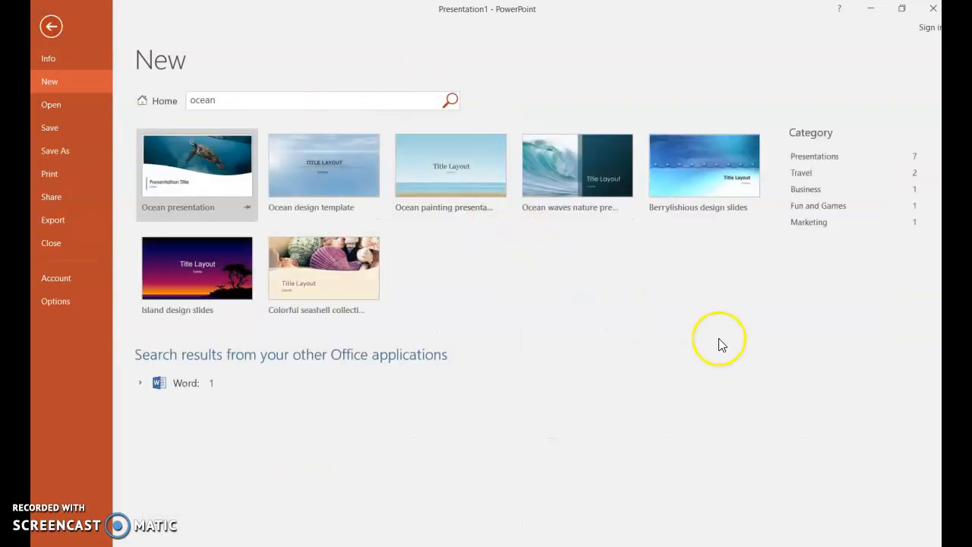
click(322, 267)
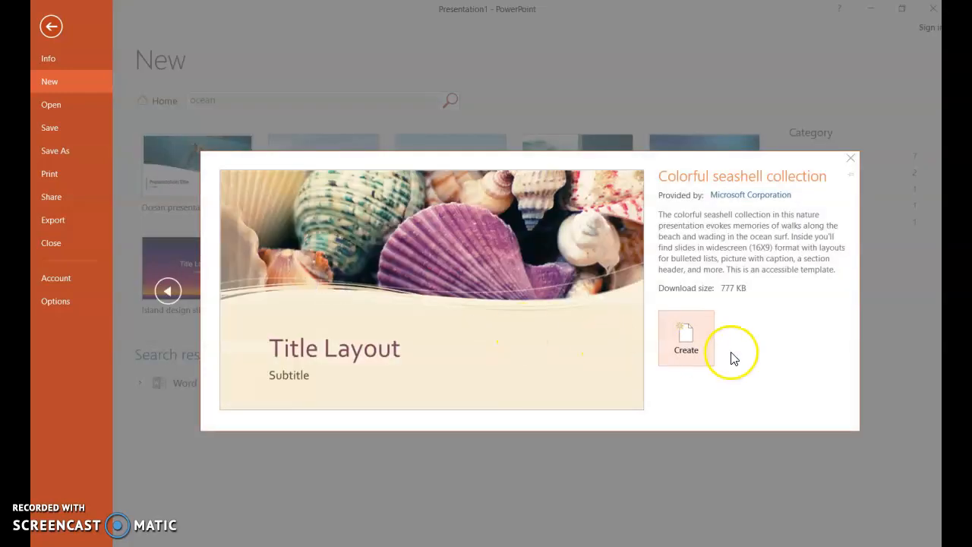
click(686, 337)
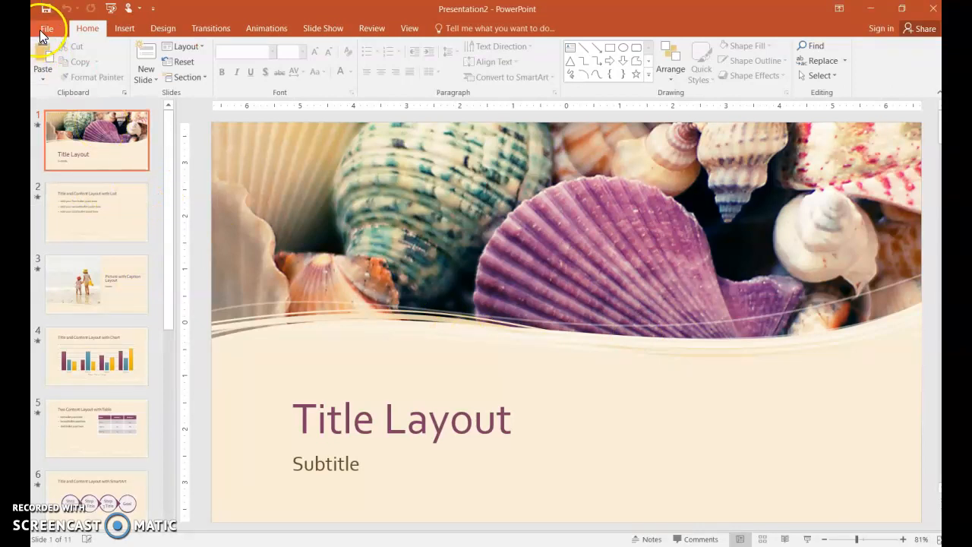
- Search the new-presentation template gallery for 'education' templates
click(47, 28)
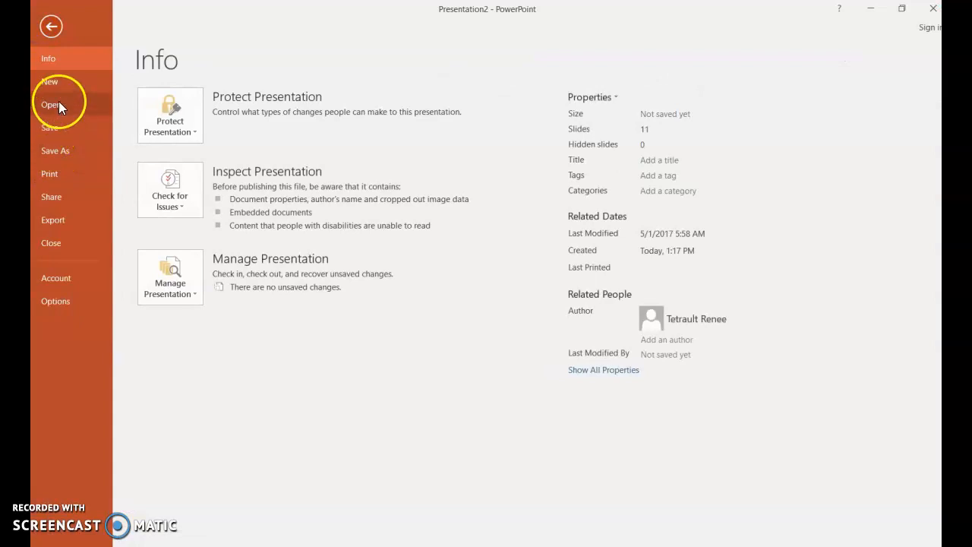
click(49, 82)
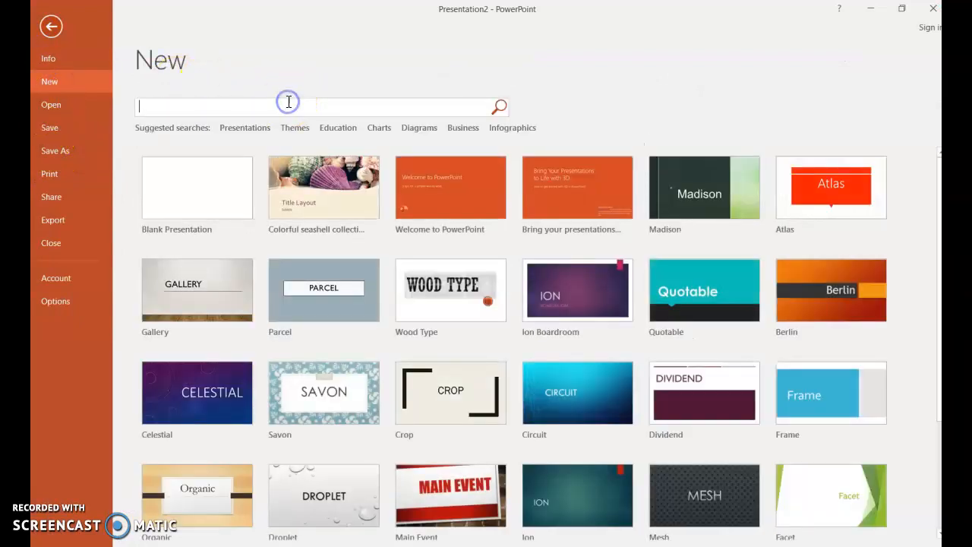
text(education)
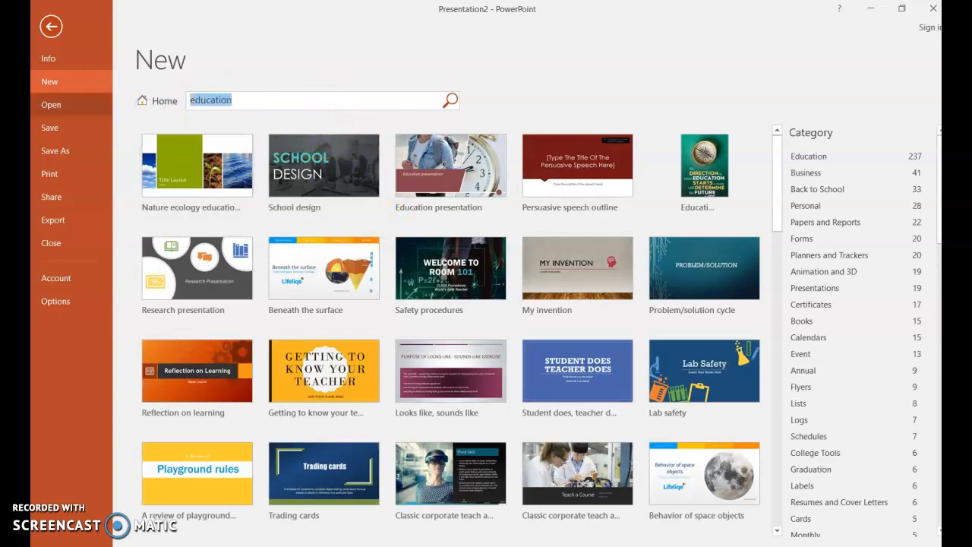
- Create a presentation from the 'School report presentation with dinosaur models' template found by searching 'dinosaur'
text(dinosaur)
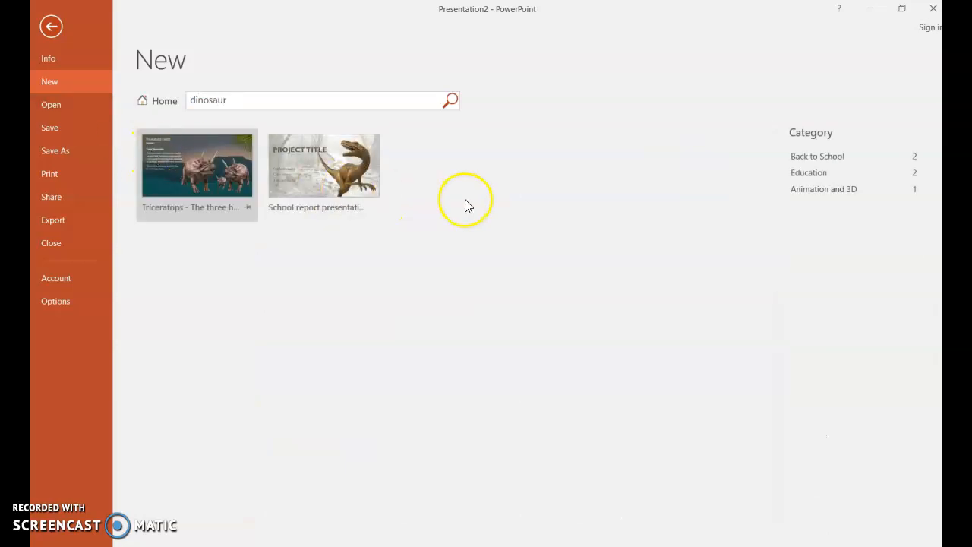
click(324, 165)
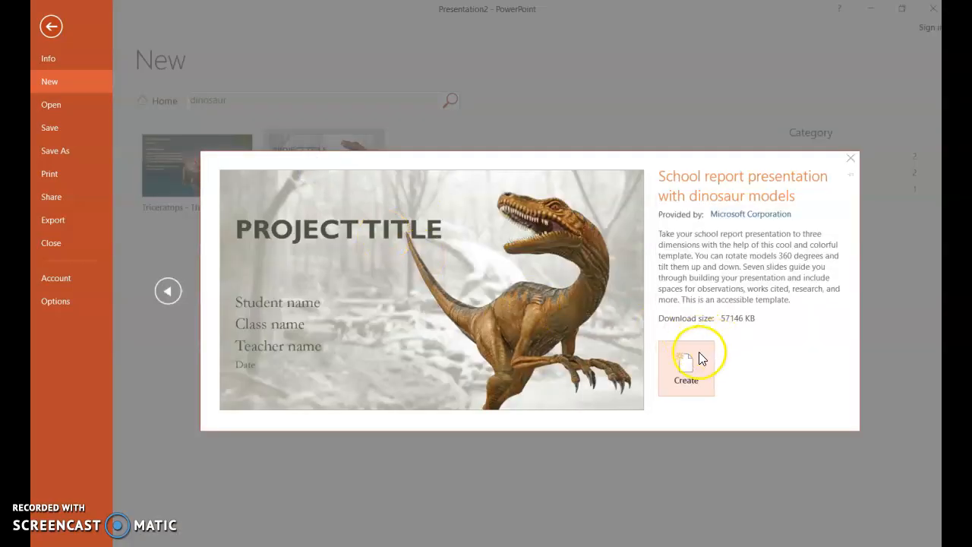
click(687, 366)
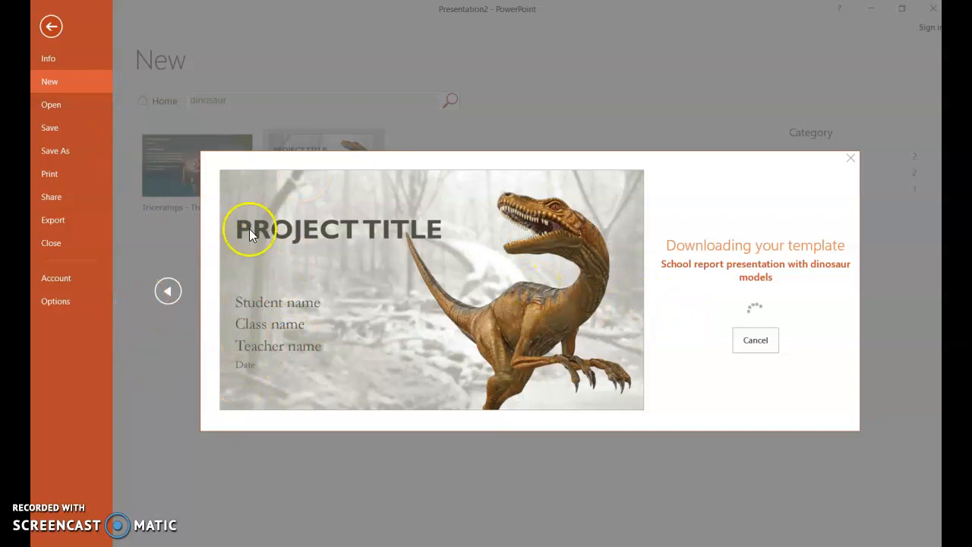
mouse_move(380, 222)
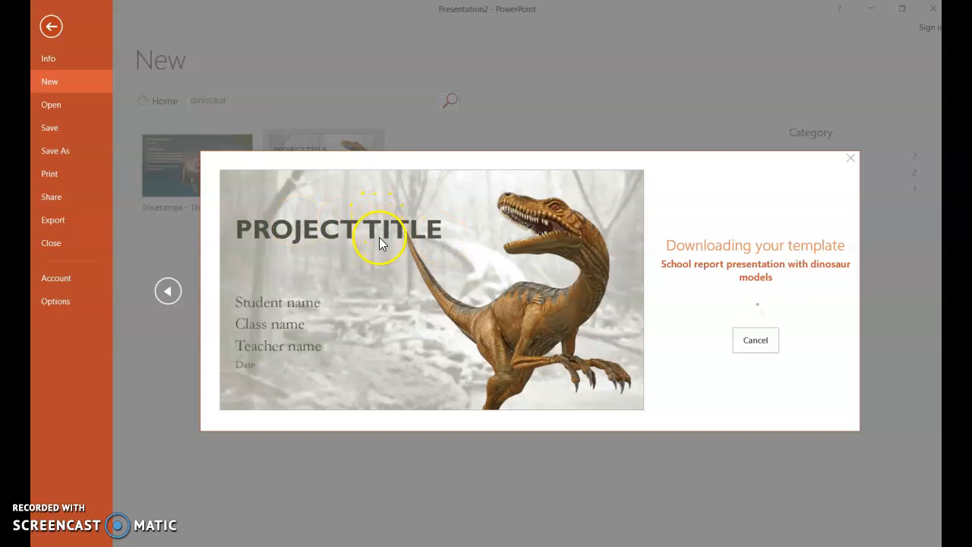
mouse_move(453, 200)
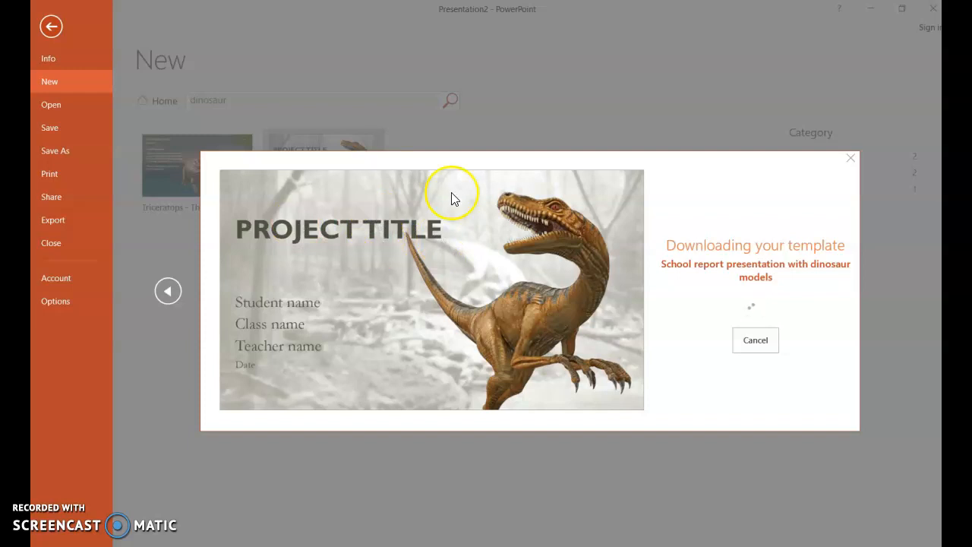
mouse_move(419, 140)
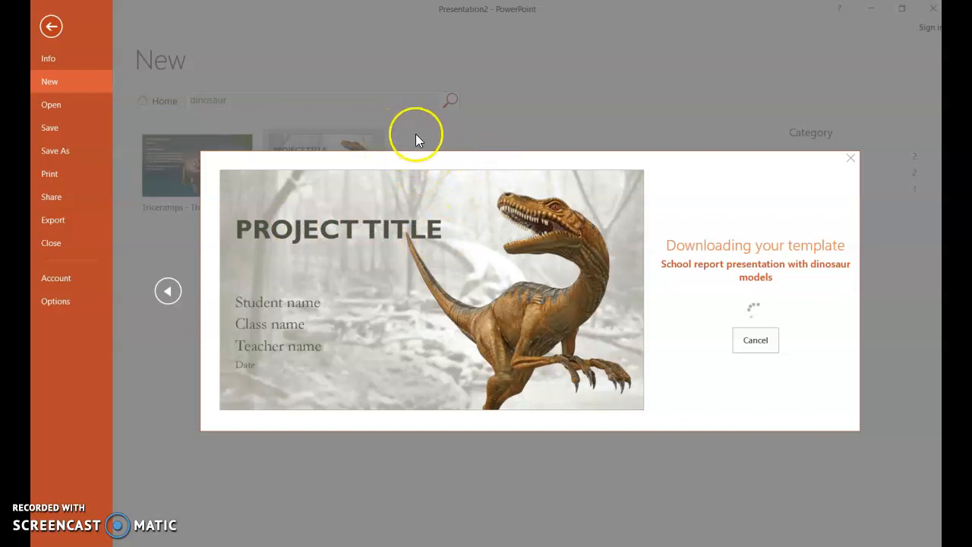